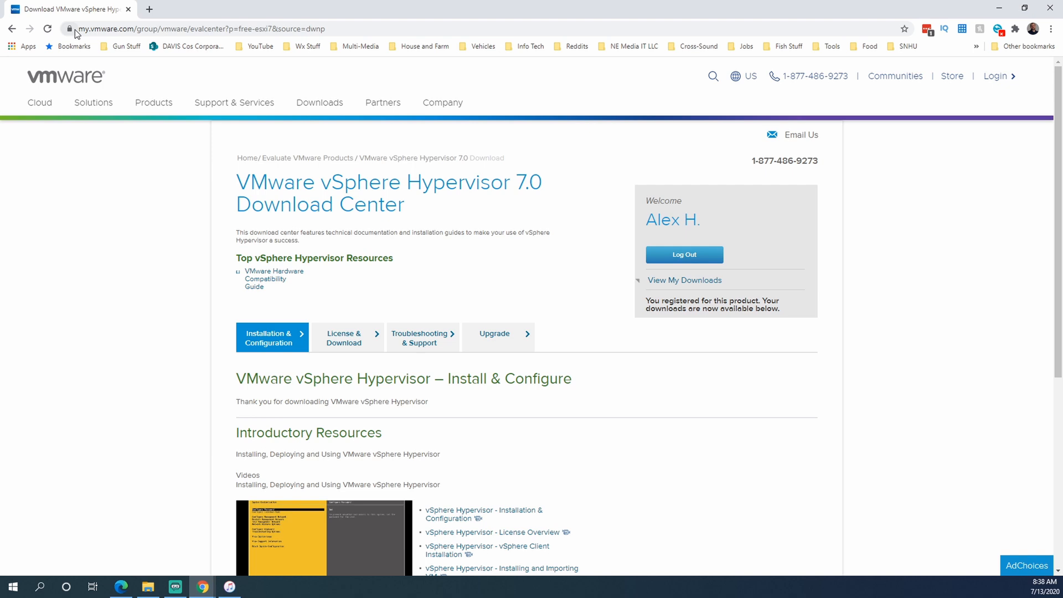
{"action": "mouse_move", "coordinate": [445, 247]}
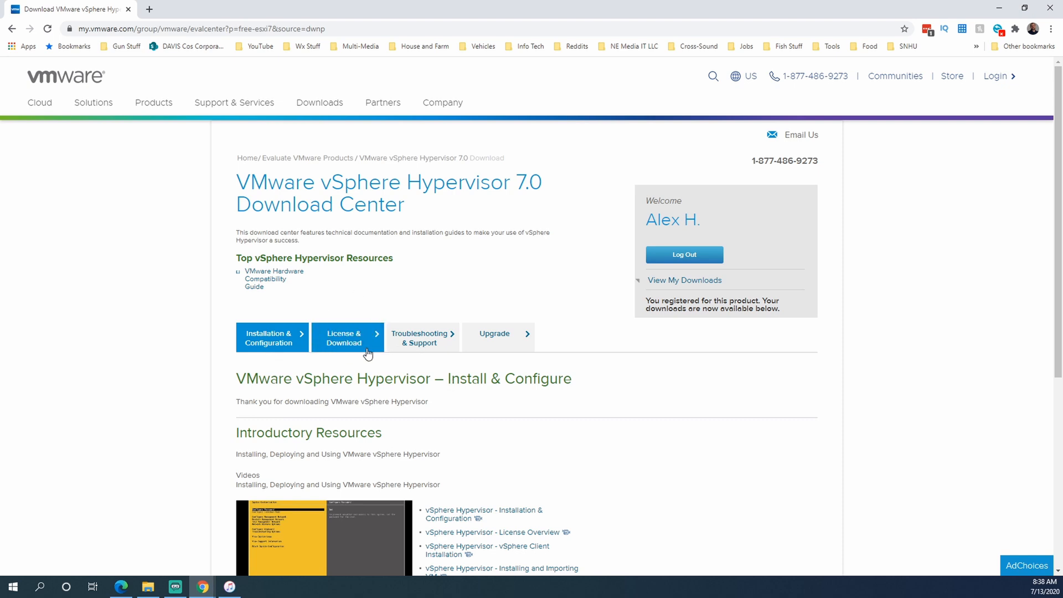
{"action": "mouse_move", "coordinate": [358, 401]}
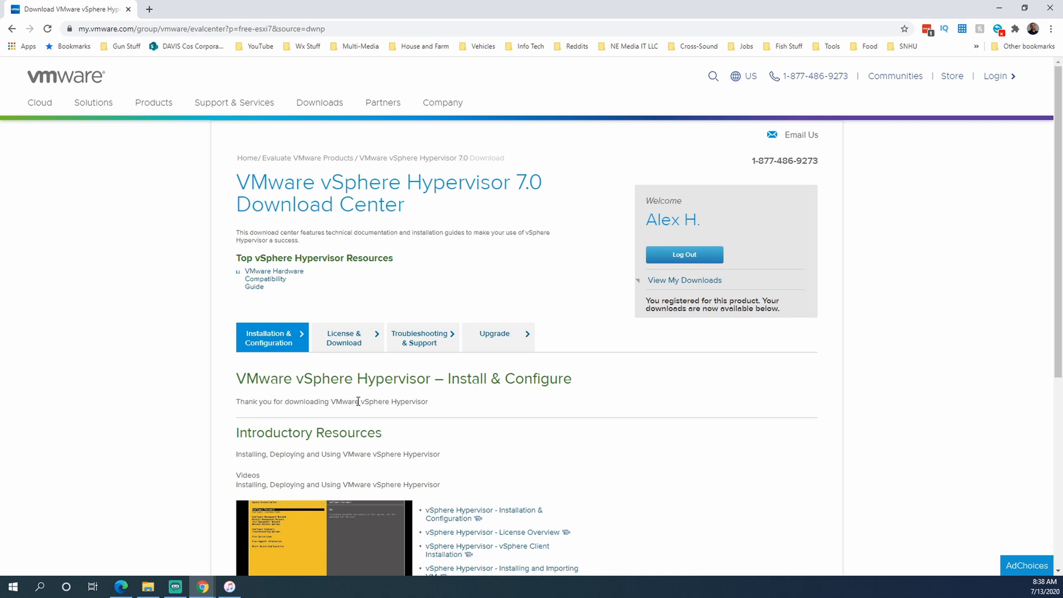
{"action": "mouse_move", "coordinate": [587, 405]}
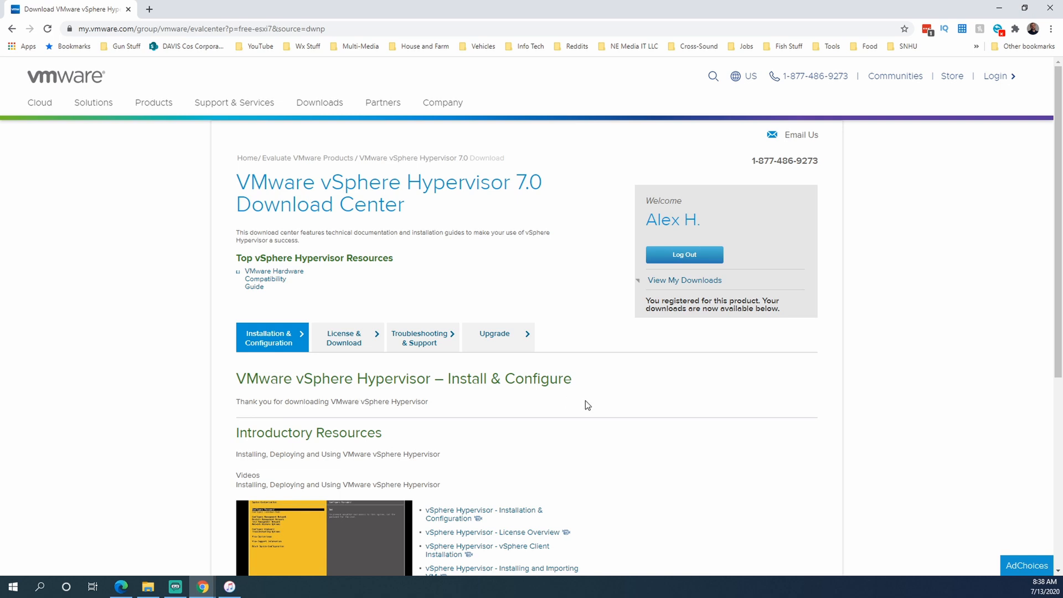
- Launch rufus-3.11.exe from the Downloads folder in File Explorer
{"action": "left_click", "coordinate": [147, 587]}
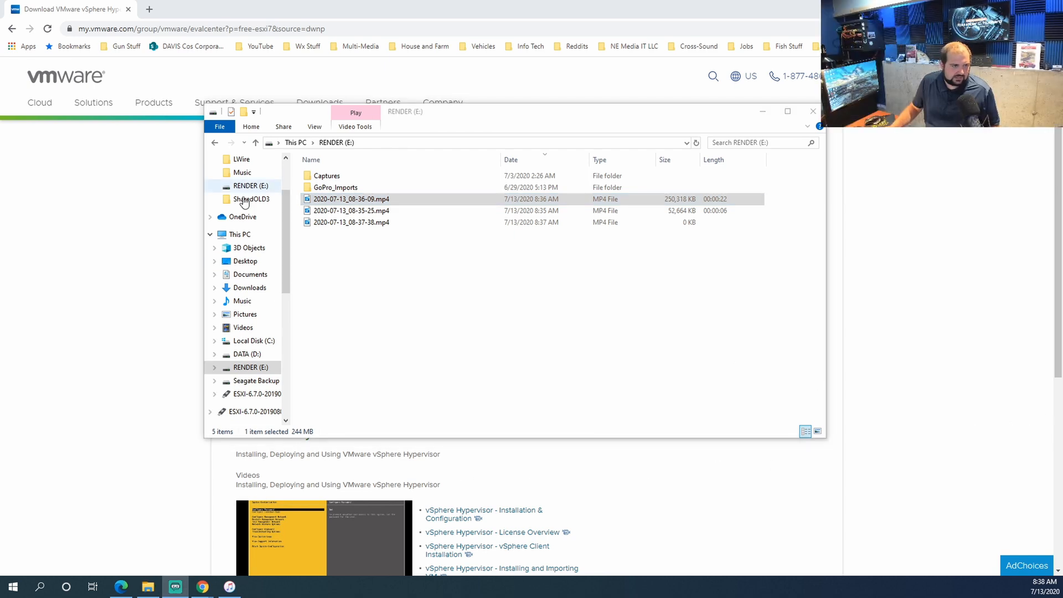
{"action": "left_click", "coordinate": [249, 288]}
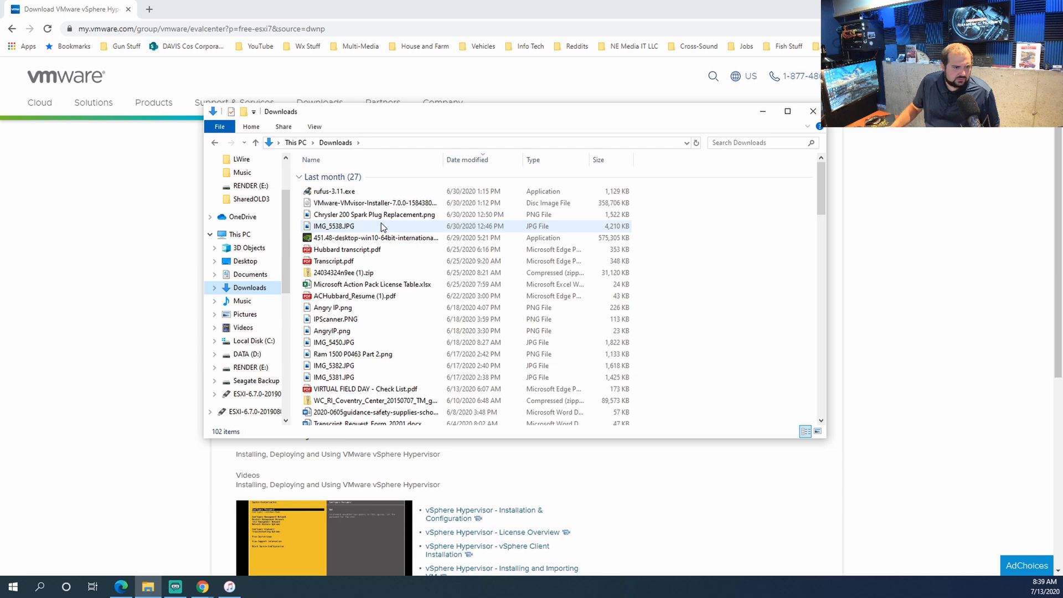
{"action": "mouse_move", "coordinate": [332, 193]}
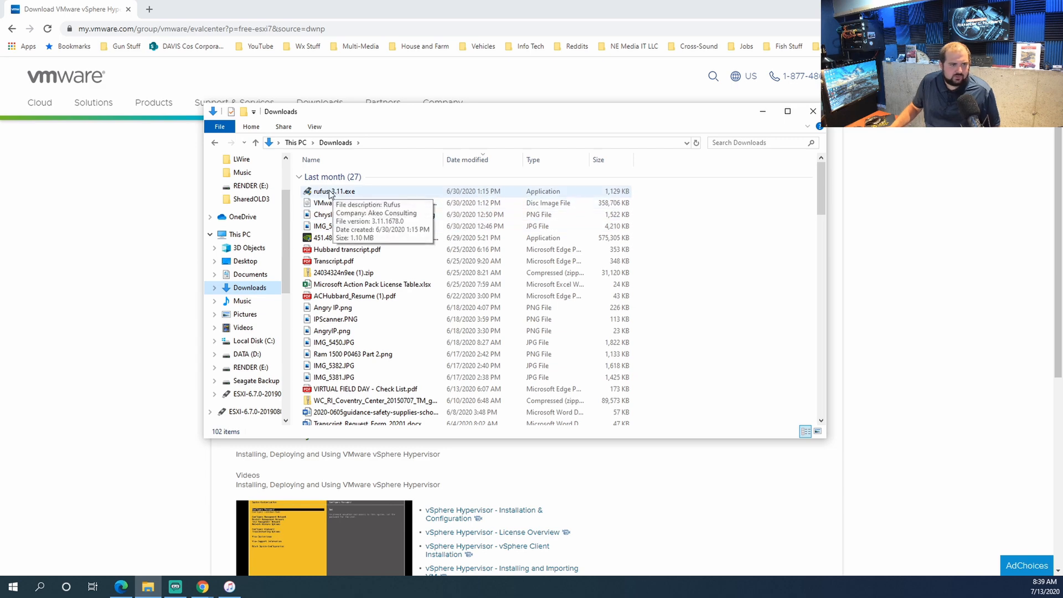
{"action": "double_click", "coordinate": [332, 191]}
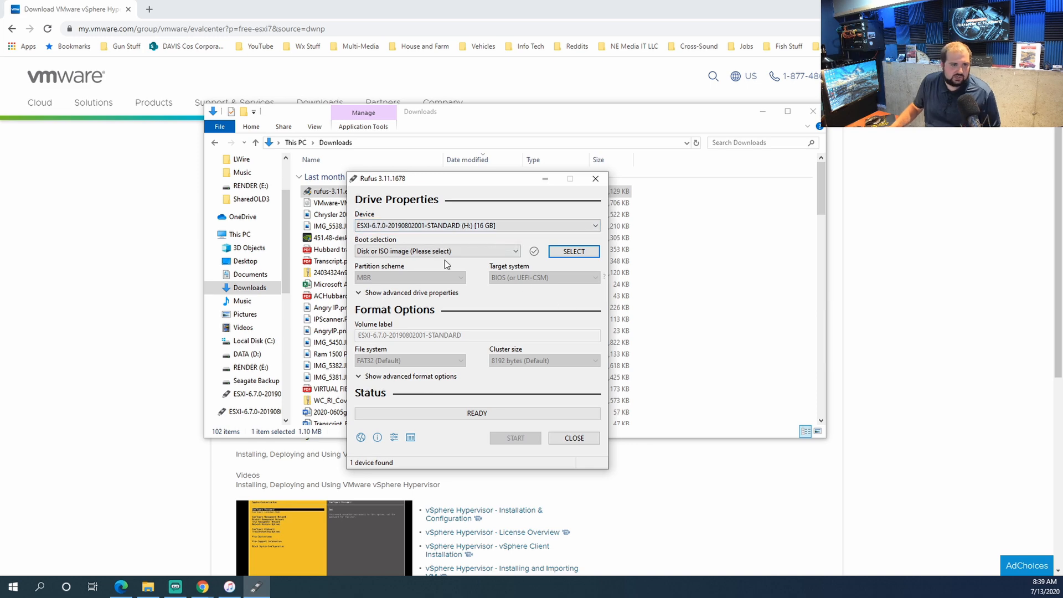
- Select the VMware-VMvisor-Installer-7.0.0 ISO from Downloads as the boot image
{"action": "left_click", "coordinate": [573, 251]}
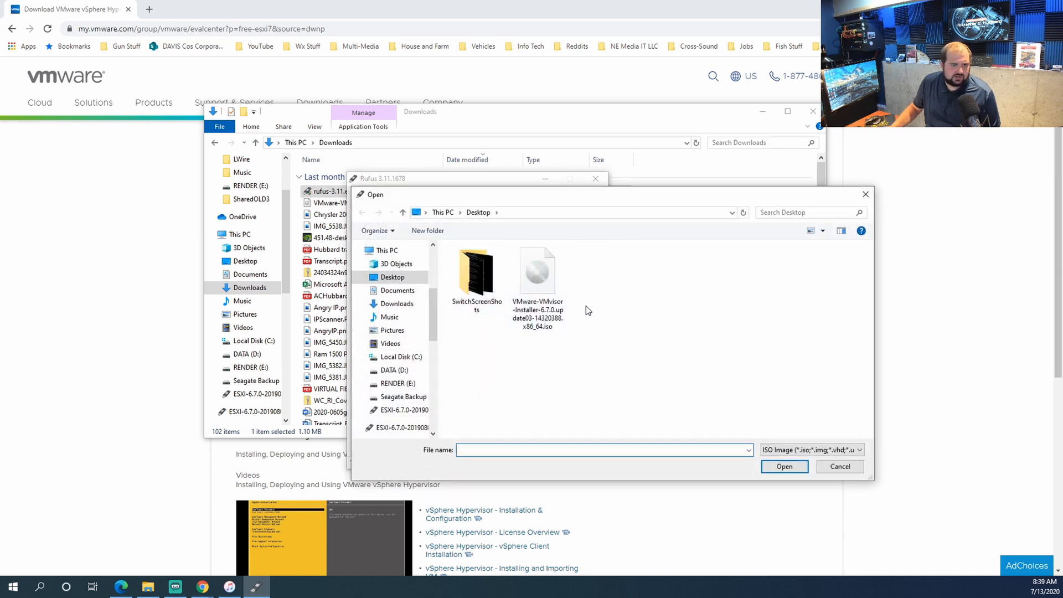
{"action": "left_click", "coordinate": [398, 304]}
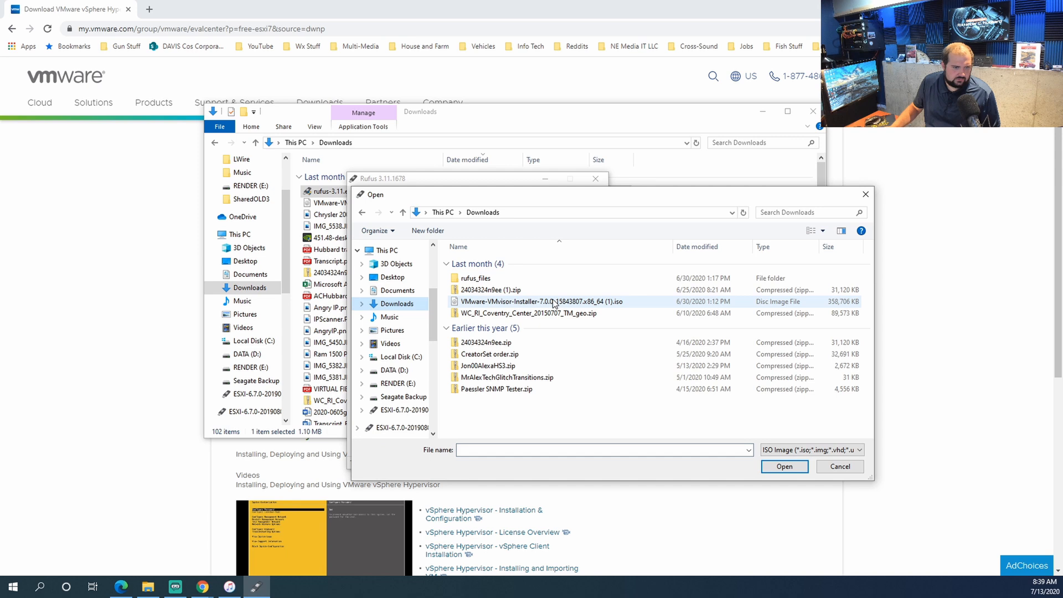
{"action": "mouse_move", "coordinate": [536, 301]}
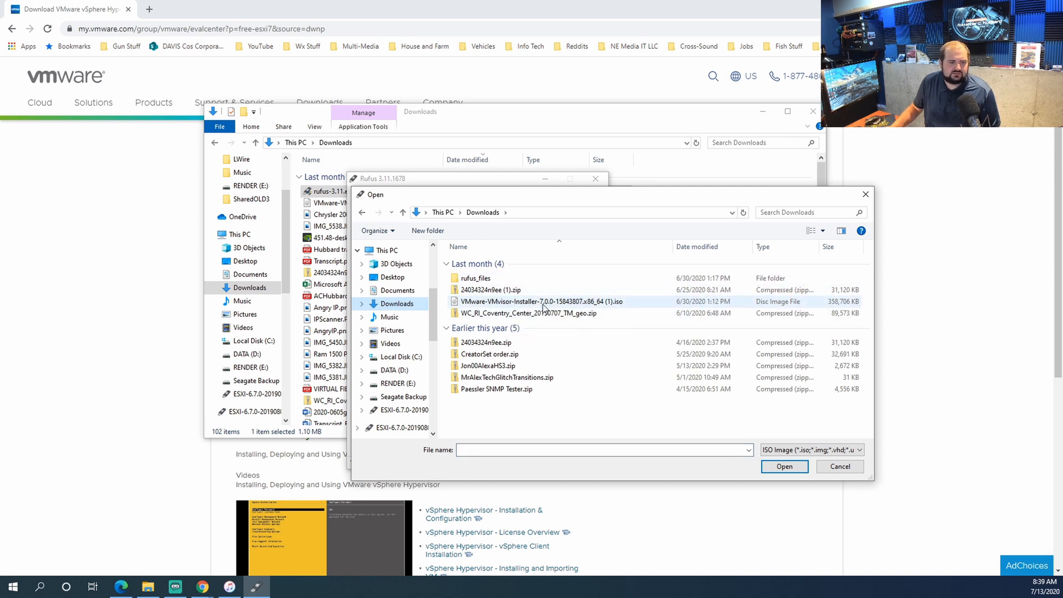
{"action": "left_click", "coordinate": [784, 466]}
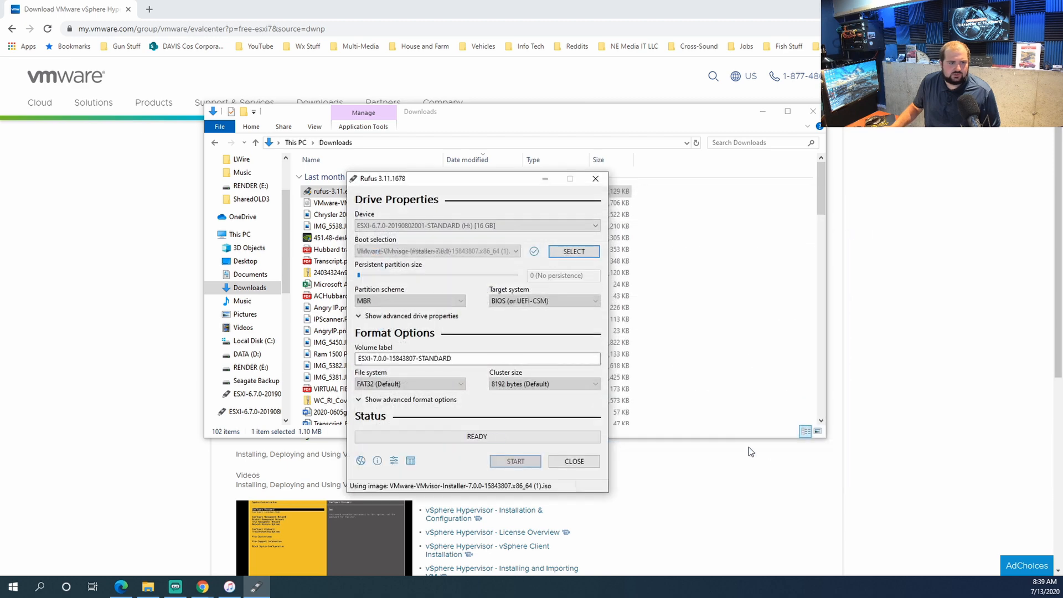
{"action": "mouse_move", "coordinate": [515, 461]}
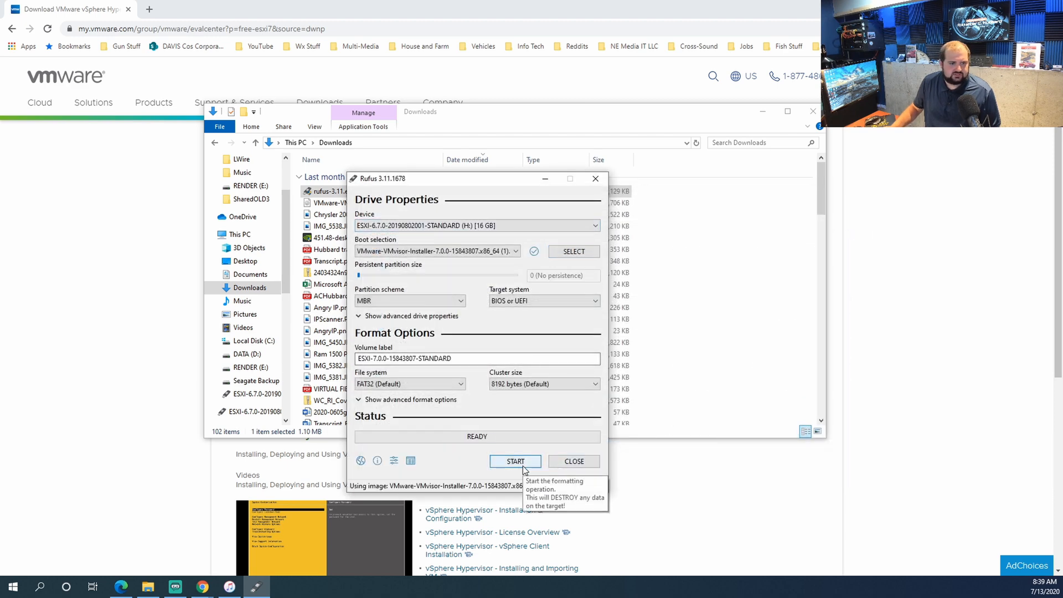
- Start writing the image to the 16 GB USB drive, accepting that its data is erased
{"action": "left_click", "coordinate": [515, 461]}
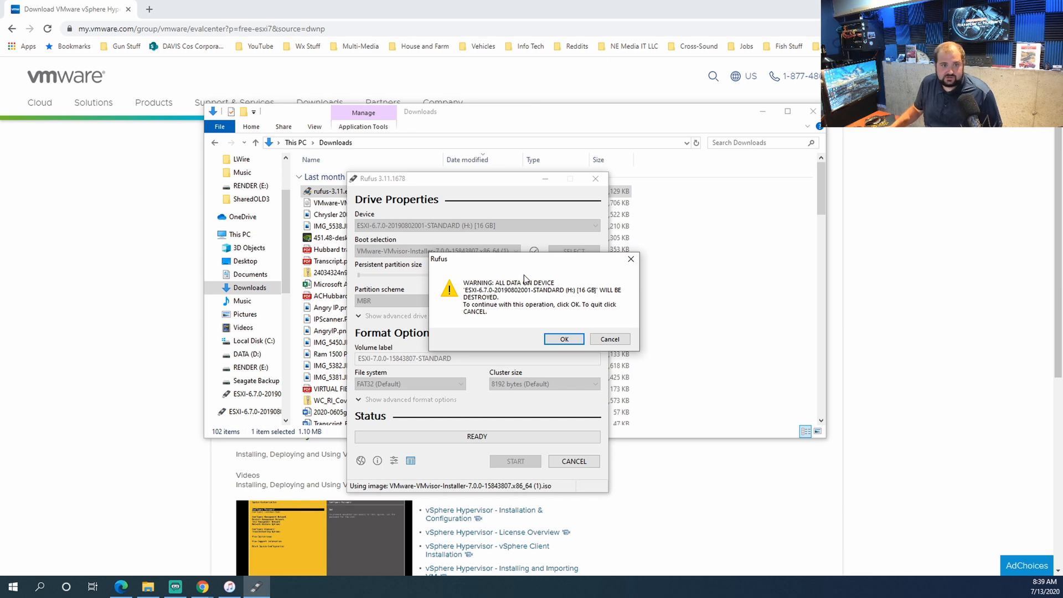
{"action": "left_click", "coordinate": [563, 339]}
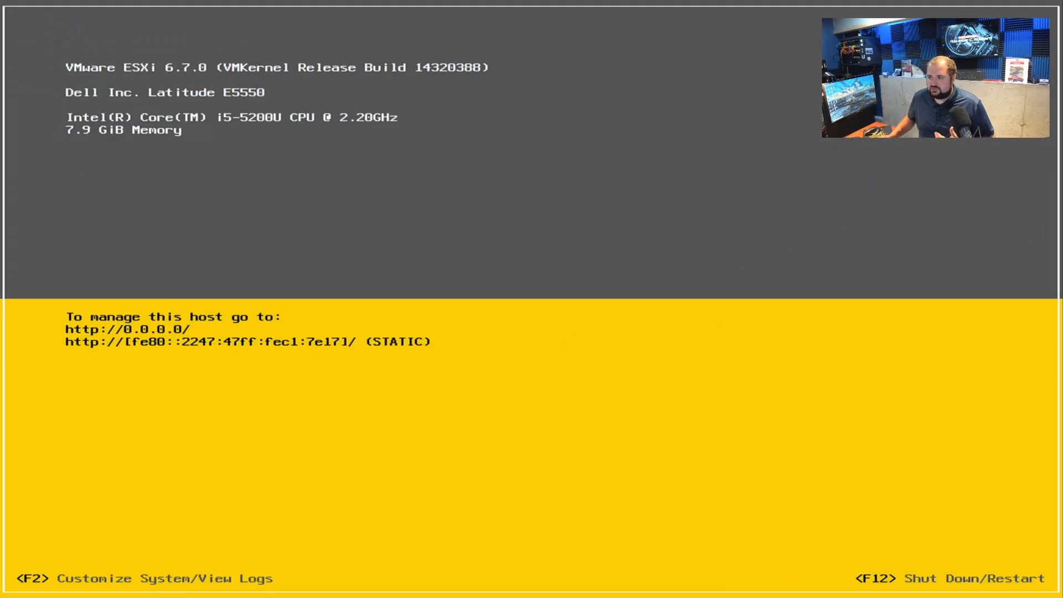
- Restart the ESXi 6.7 host from the Shut Down/Restart options (F12, F11)
{"action": "key", "text": "f2"}
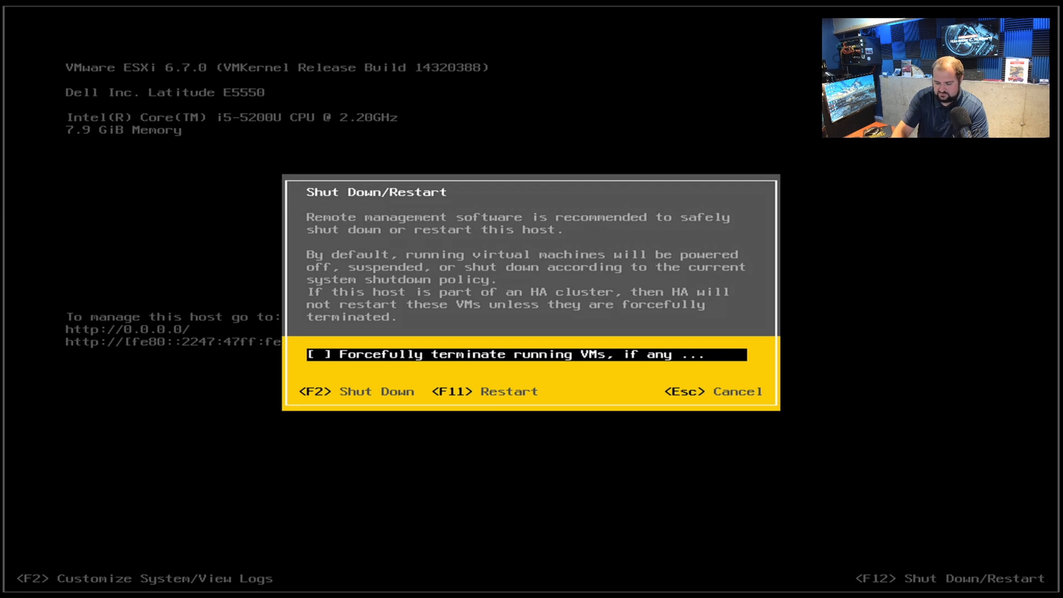
{"action": "key", "text": "F11"}
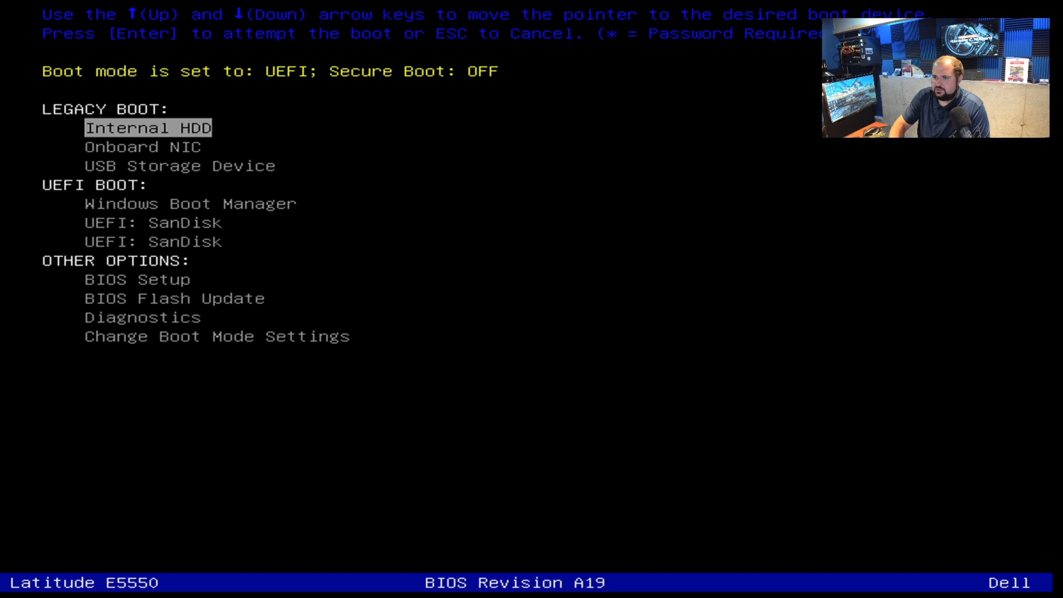
- Boot the laptop from the second UEFI: SanDisk entry in the one-time boot menu
{"action": "key", "text": "Down"}
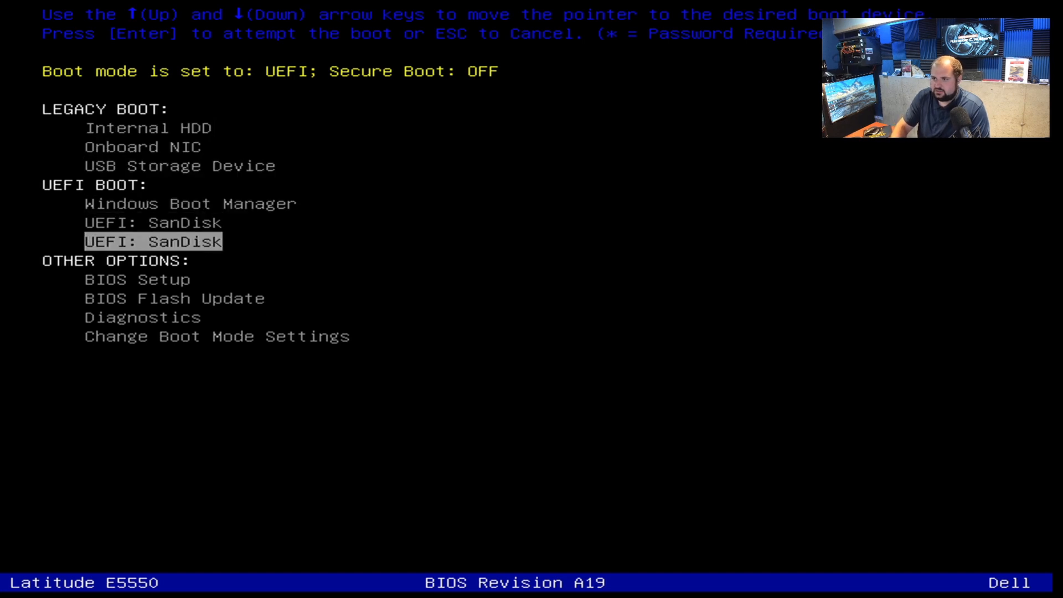
{"action": "key", "text": "Return"}
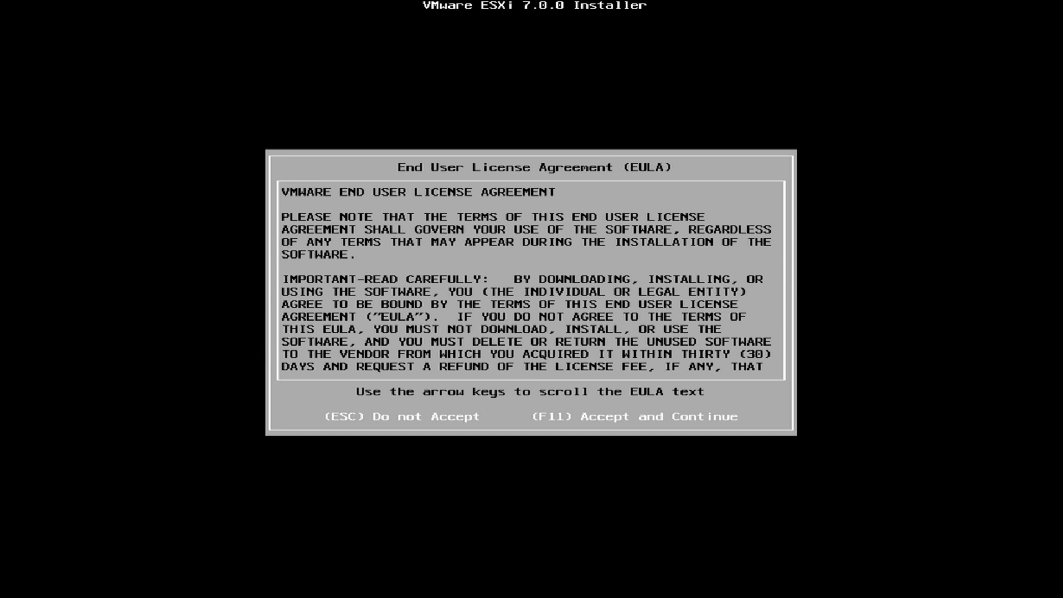
- Accept the EULA with F11 and move down to the SanDisk Ultra disk as the upgrade target
{"action": "key", "text": "f11"}
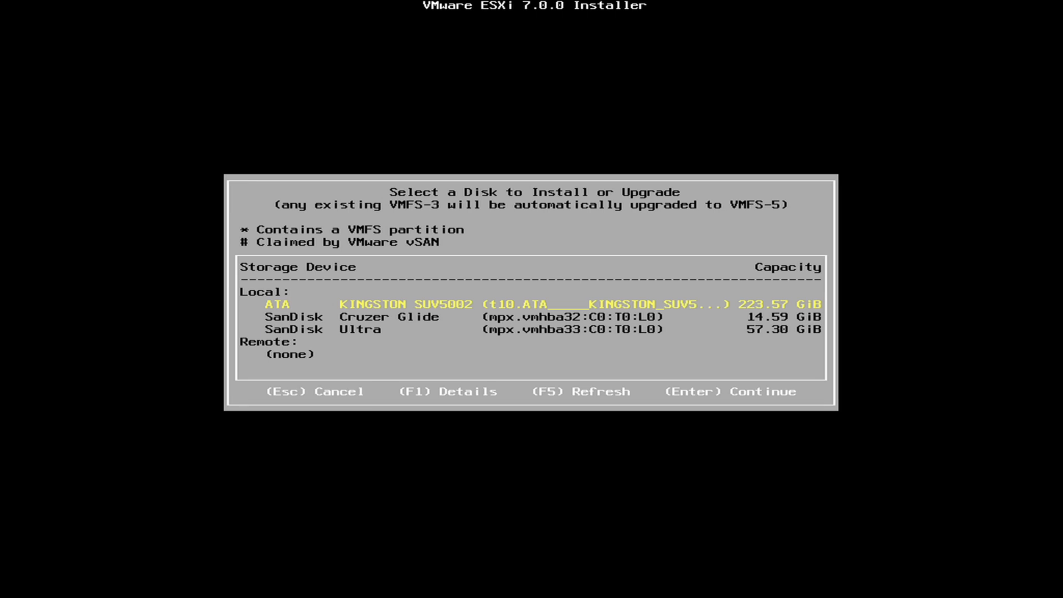
{"action": "key", "text": "Down"}
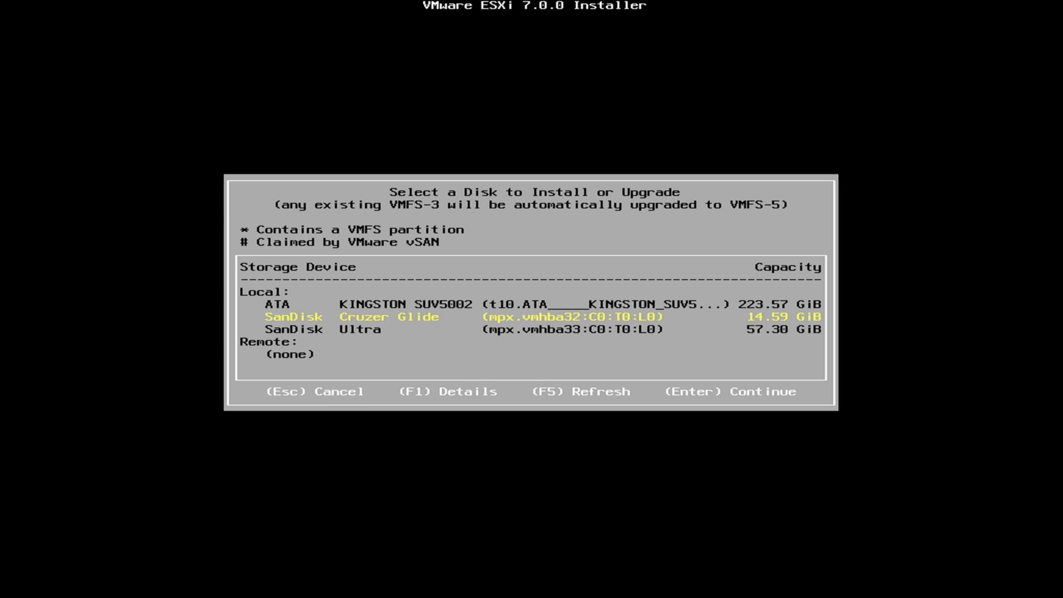
{"action": "key", "text": "Down"}
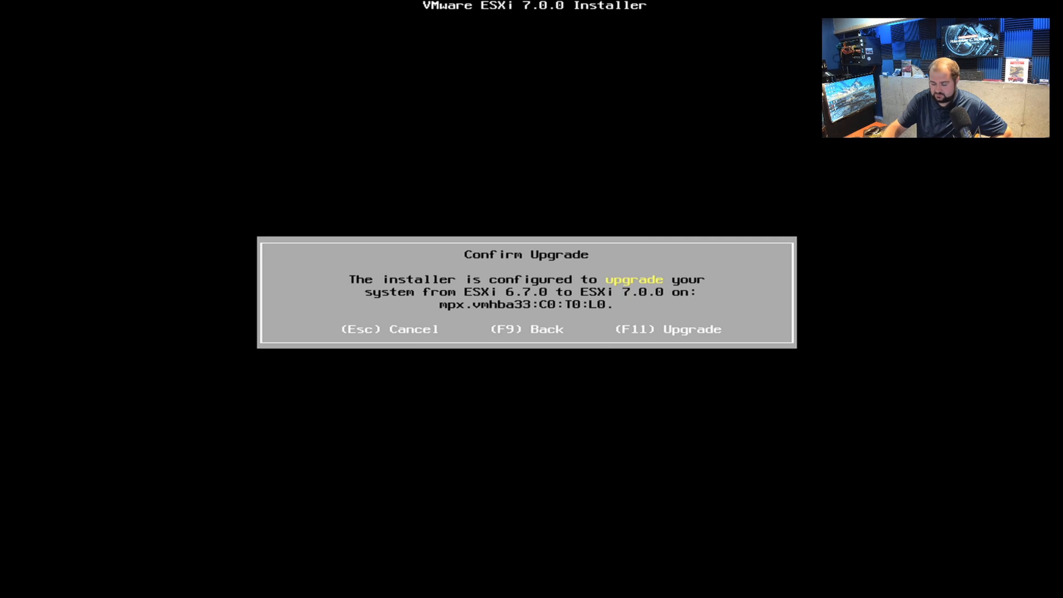
- Confirm the upgrade from ESXi 6.7.0 to 7.0.0 on mpx.vmhba33 with F11
{"action": "key", "text": "f11"}
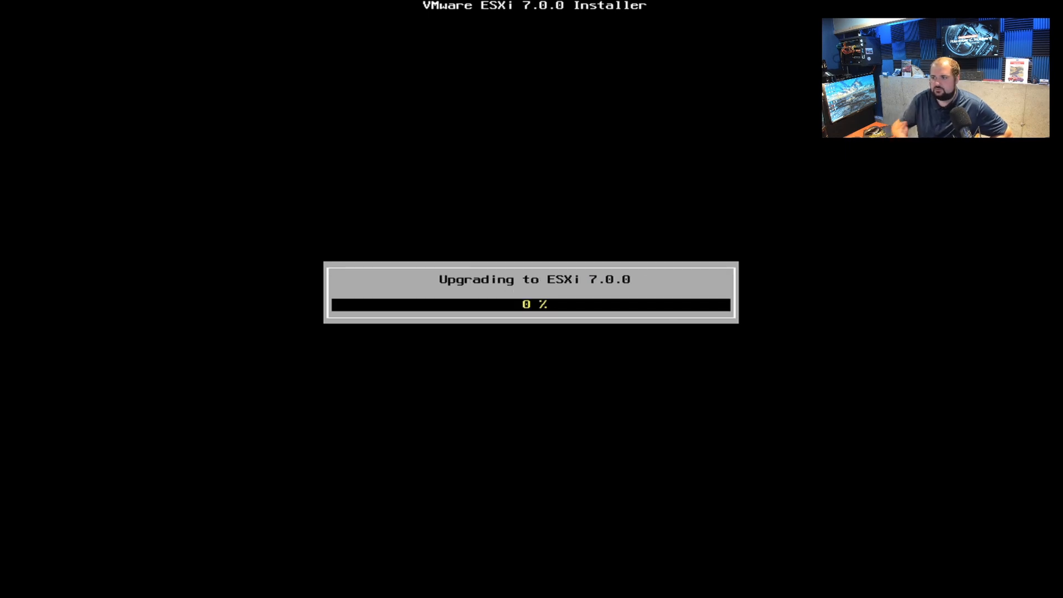